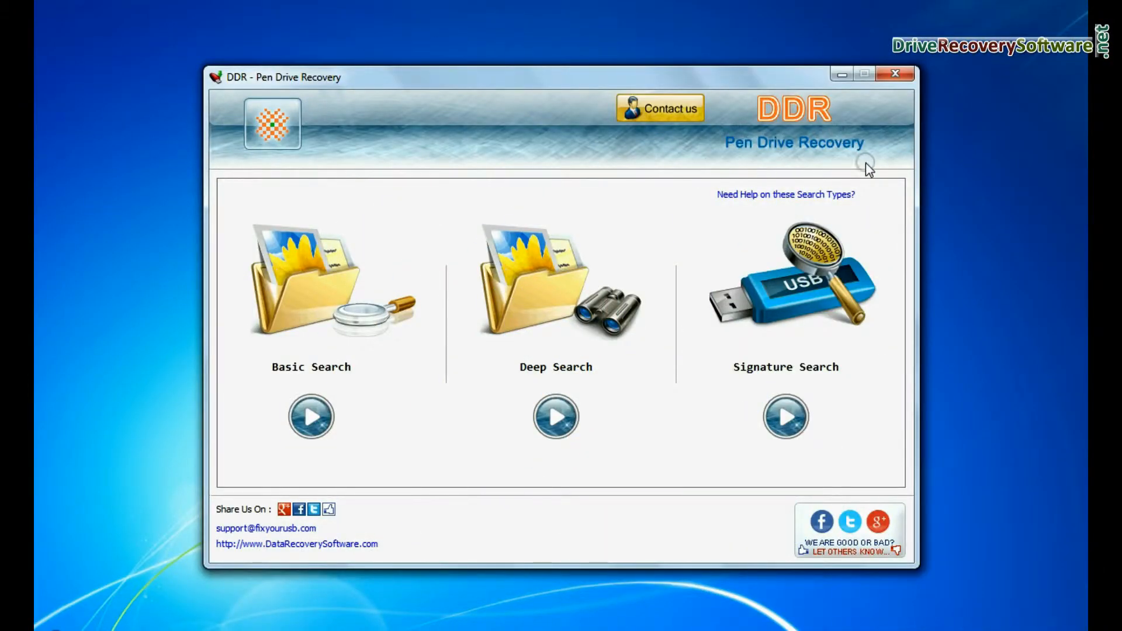
# - Quick-format Removable Disk (F:) as FAT from its context menu
pyautogui.rightClick(492, 207)
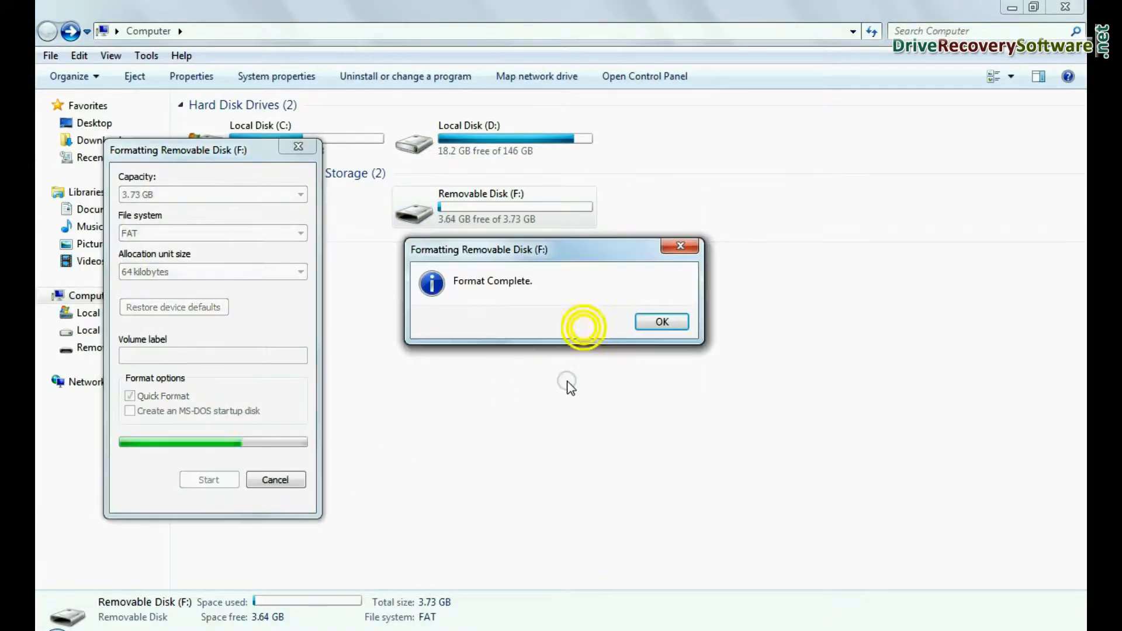
# - Permanently delete all five folders on Removable Disk (F:) with Shift+Delete, confirming Yes
pyautogui.click(660, 322)
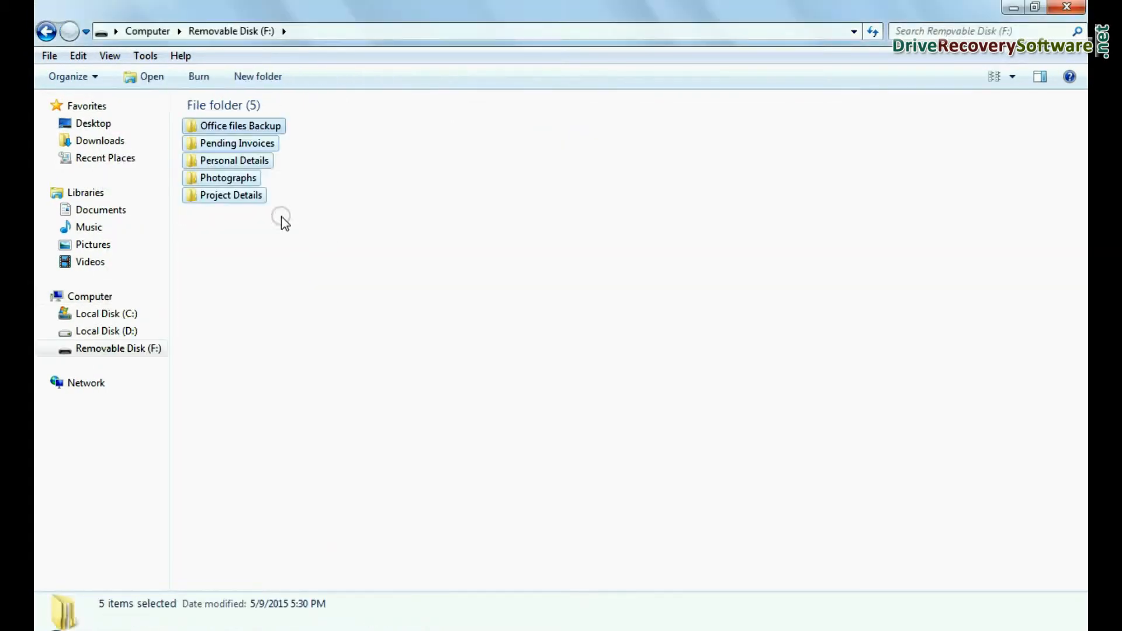
pyautogui.press('Delete')
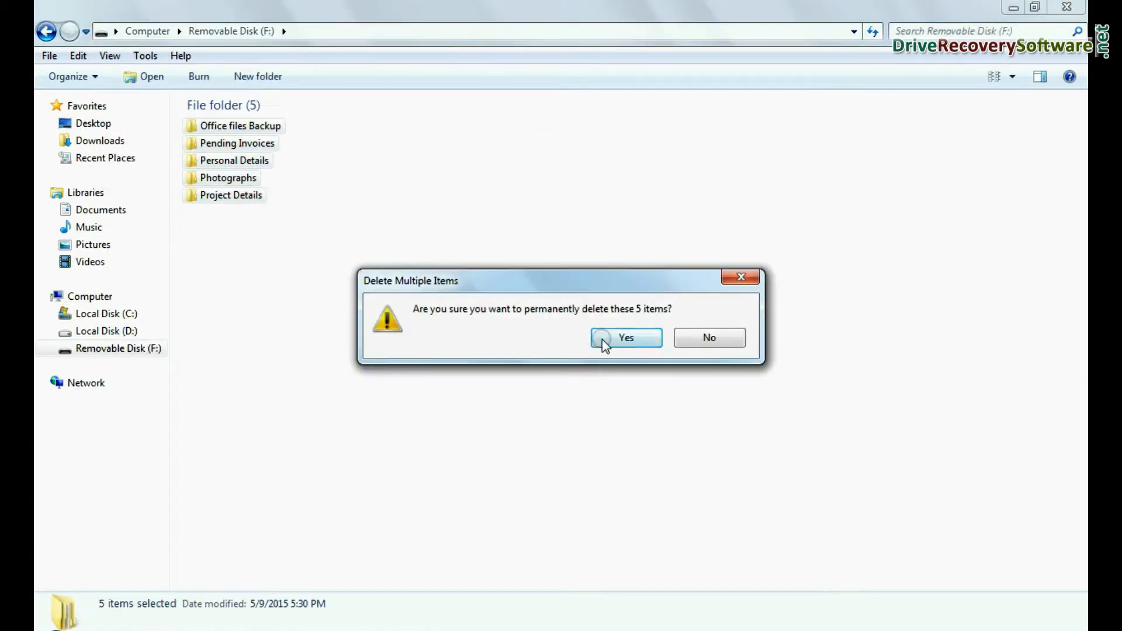
pyautogui.click(625, 337)
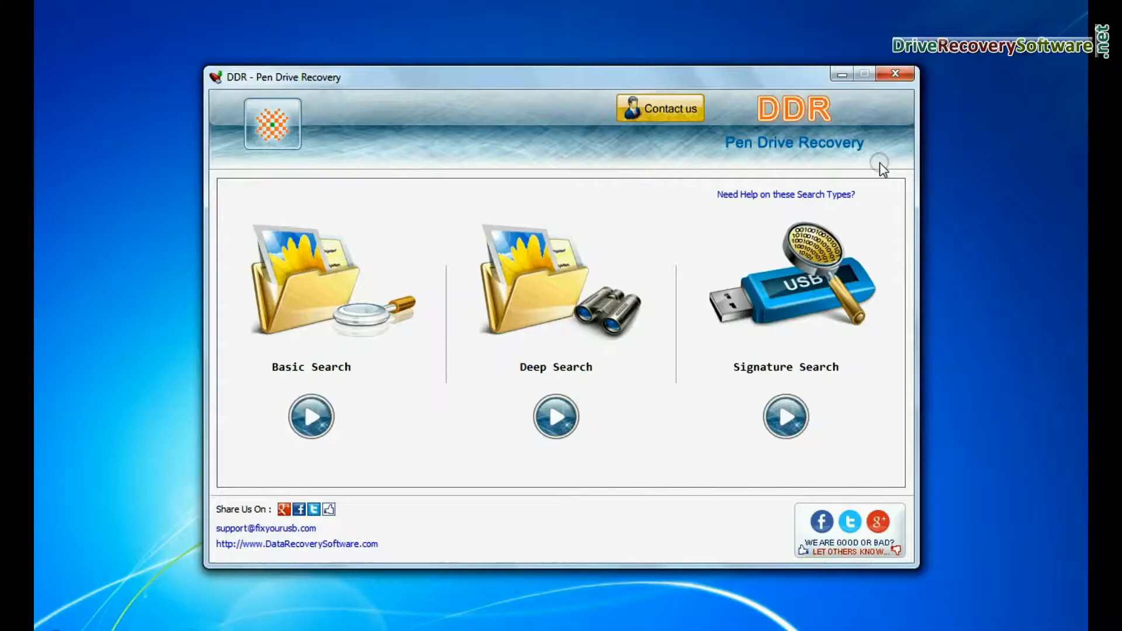
pyautogui.moveTo(348, 381)
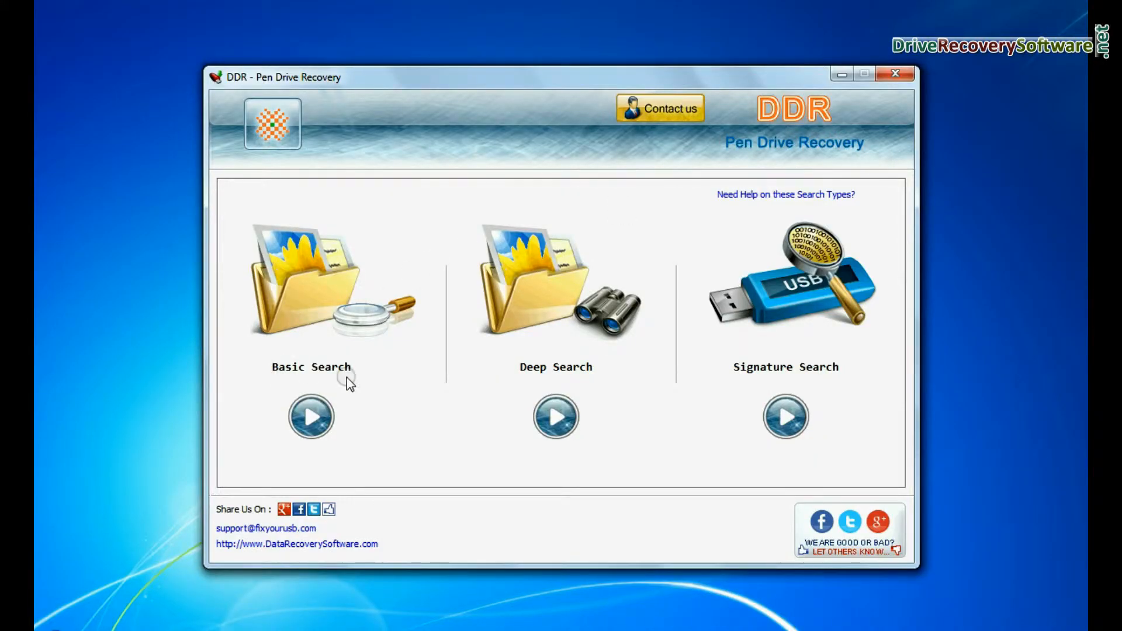
pyautogui.moveTo(749, 388)
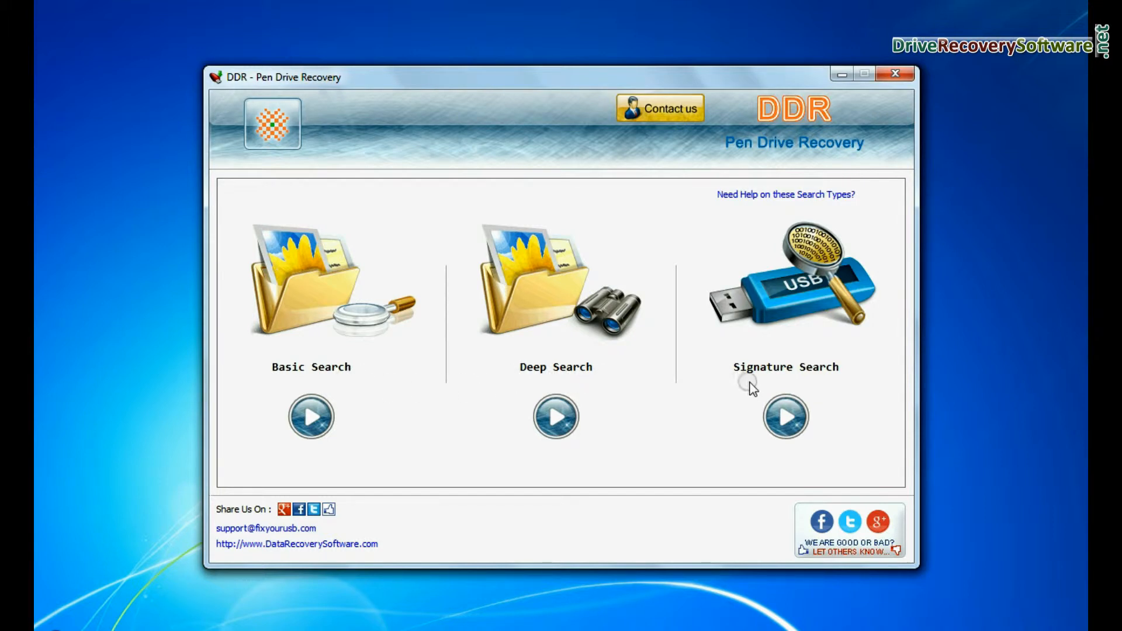
pyautogui.moveTo(359, 381)
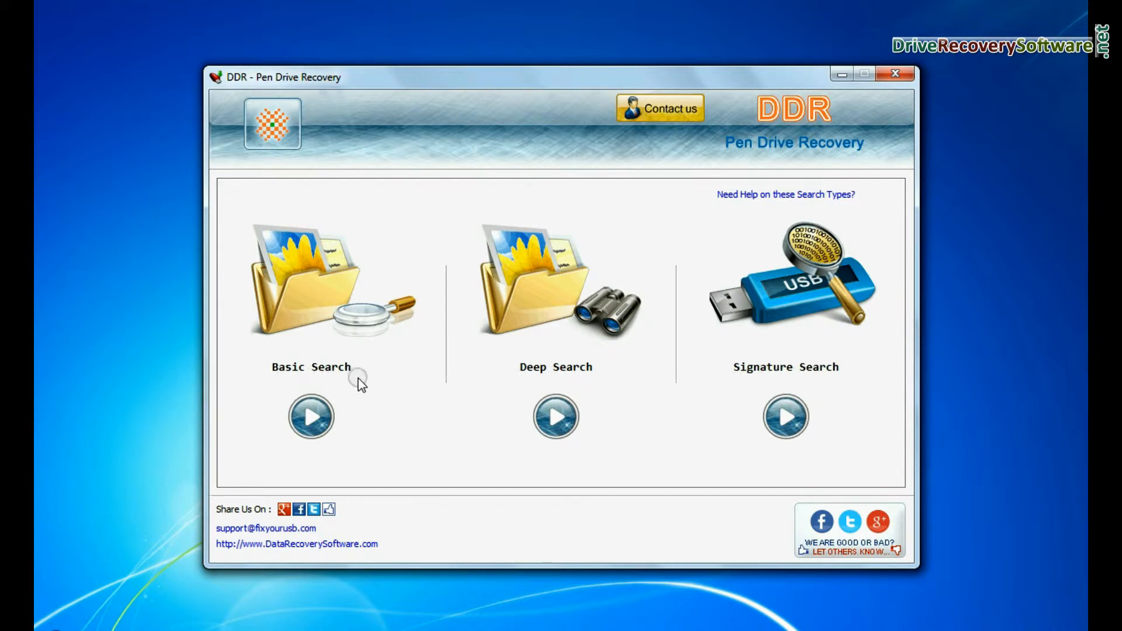
# - Run a Basic Search scan on Partition 1 (FAT16) of the removable media
pyautogui.click(310, 417)
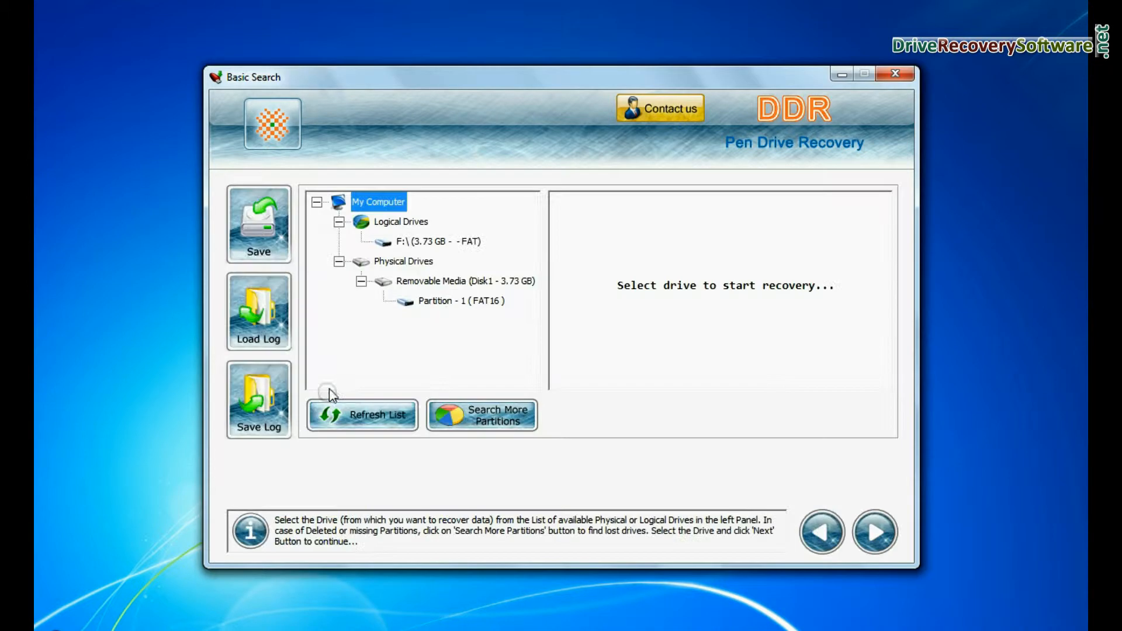
pyautogui.click(461, 301)
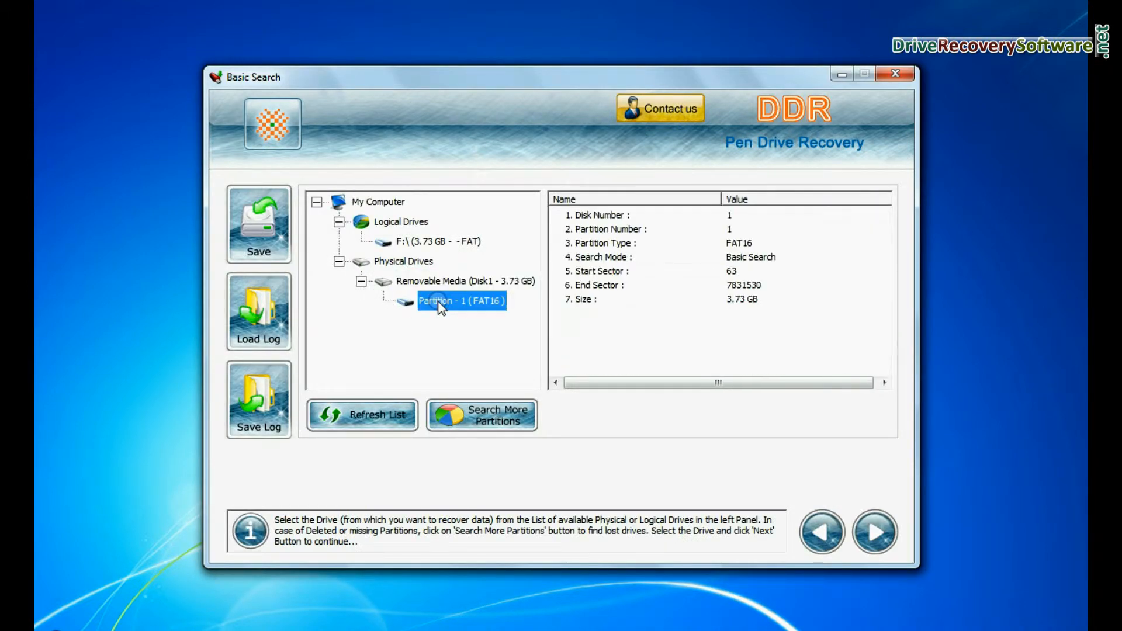
pyautogui.click(874, 532)
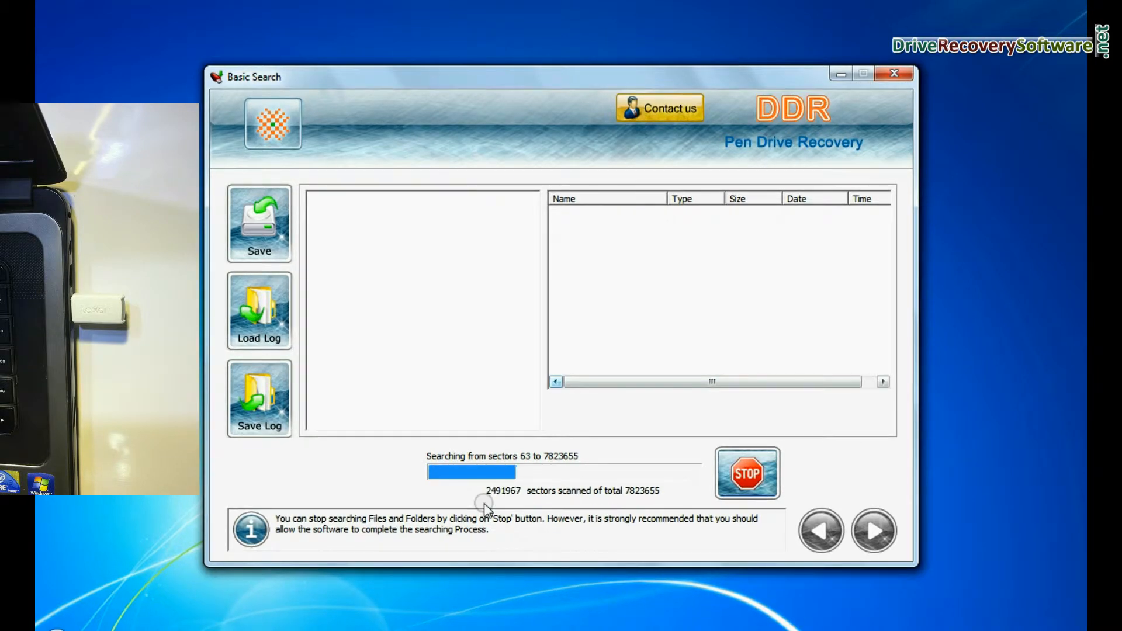
pyautogui.moveTo(1017, 467)
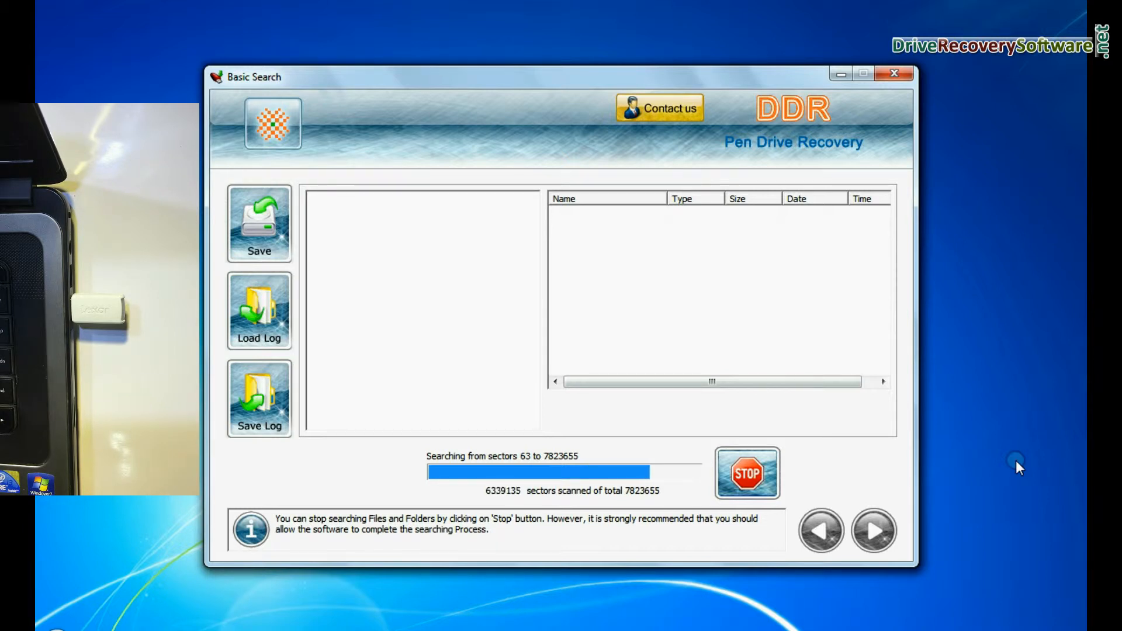
pyautogui.moveTo(962, 472)
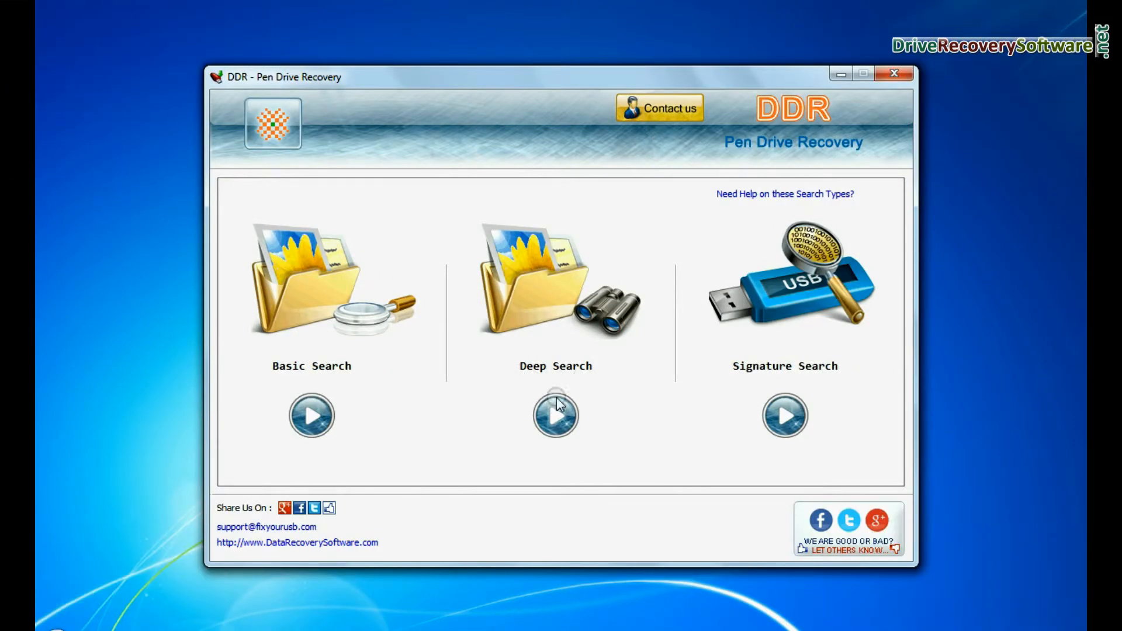
# - Run a Deep Search on Partition 1 with the file system set to FAT16
pyautogui.click(554, 415)
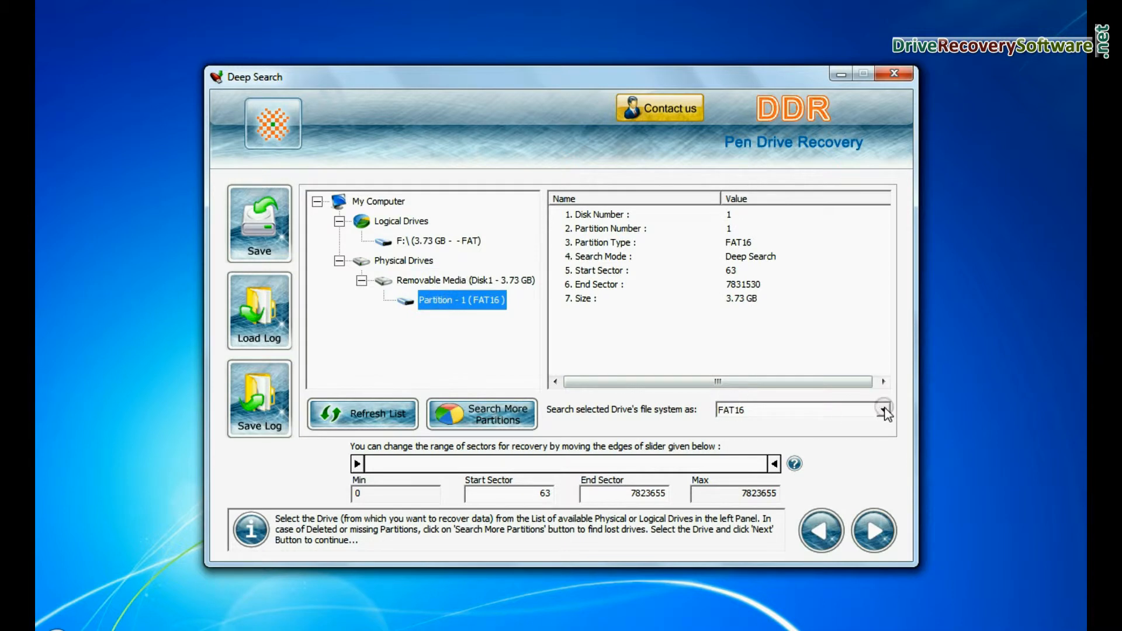
pyautogui.click(884, 410)
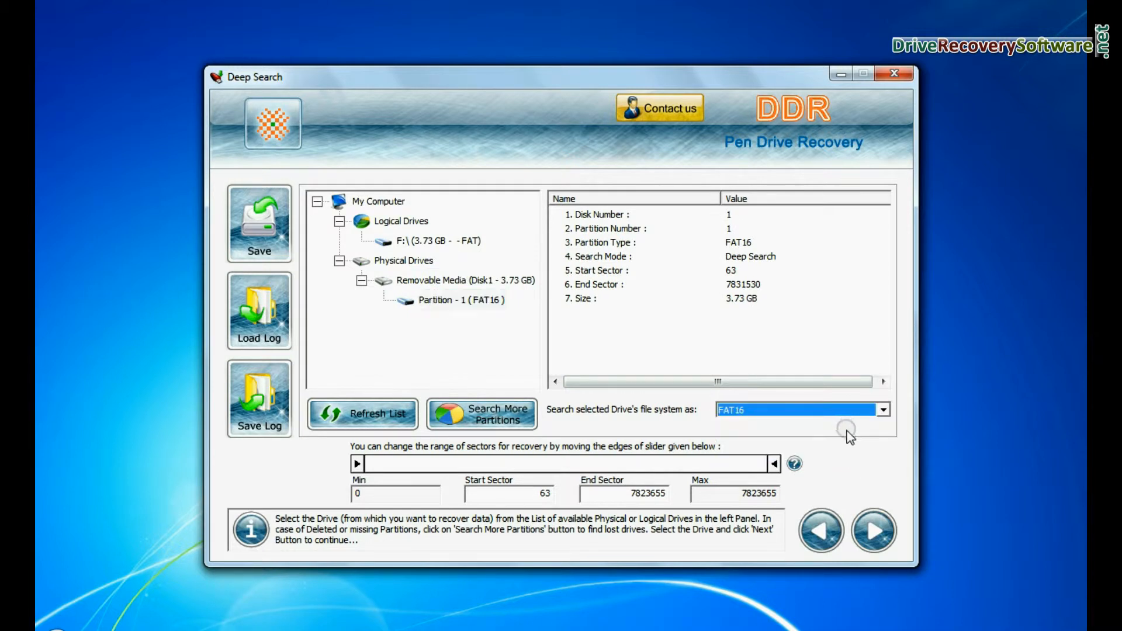
pyautogui.click(873, 531)
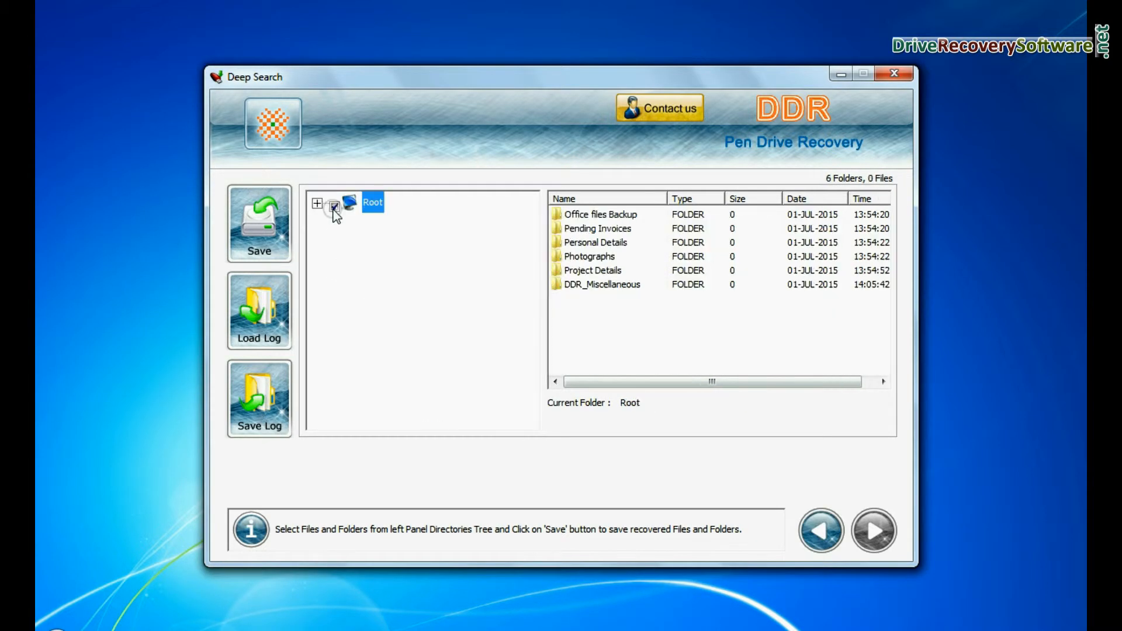
# - Mark Root to include all recovered folders and save them, continuing past the destination advice
pyautogui.click(316, 204)
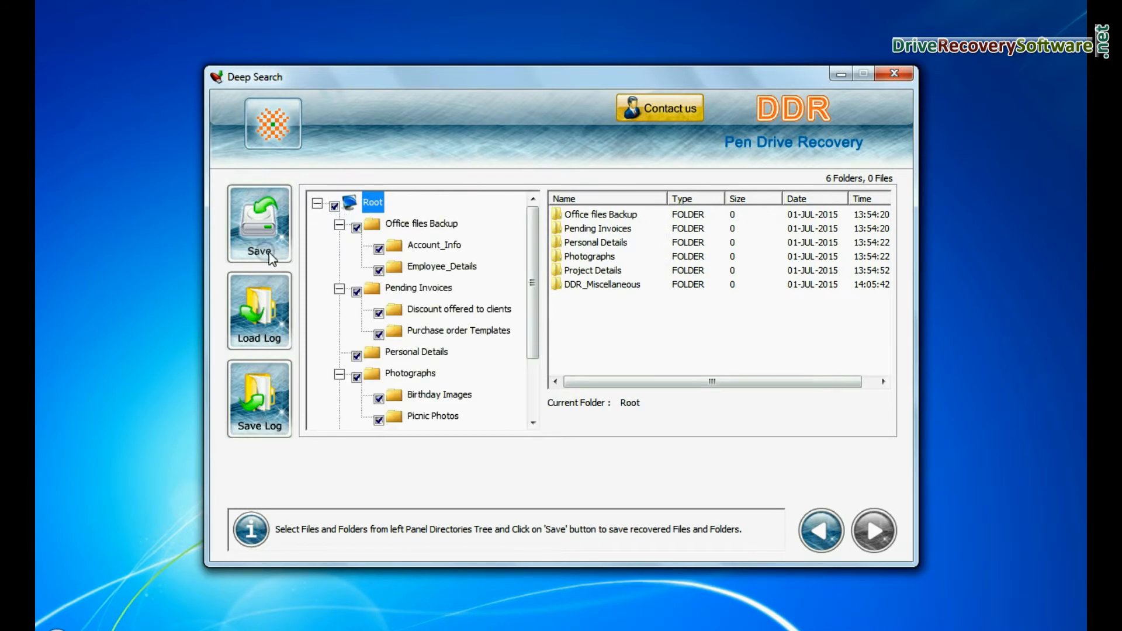
pyautogui.click(259, 223)
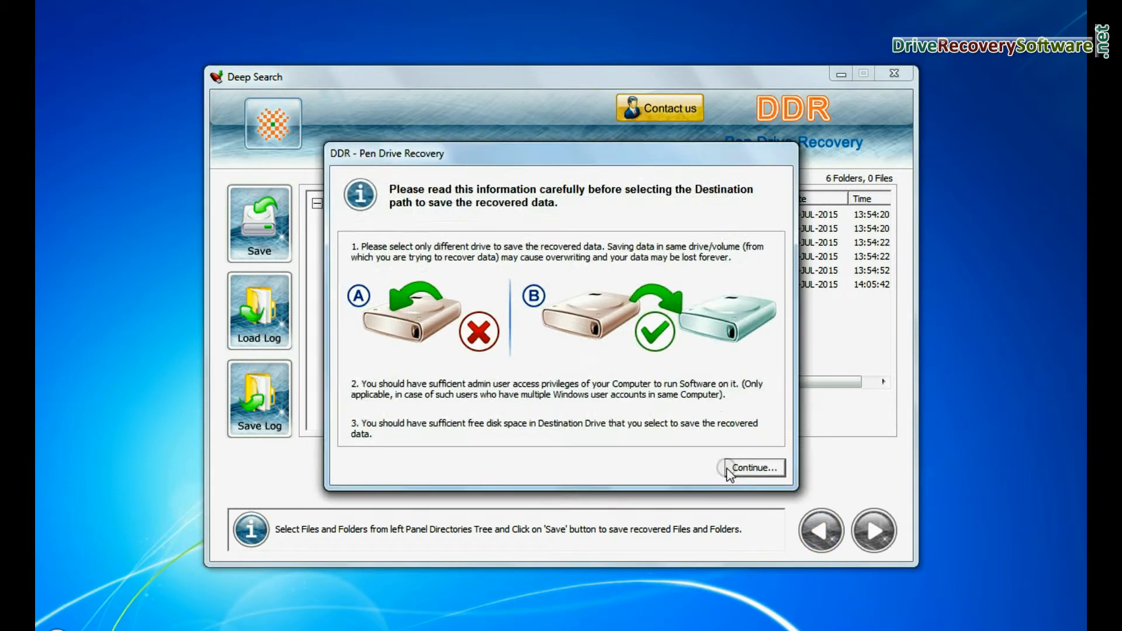
pyautogui.click(752, 467)
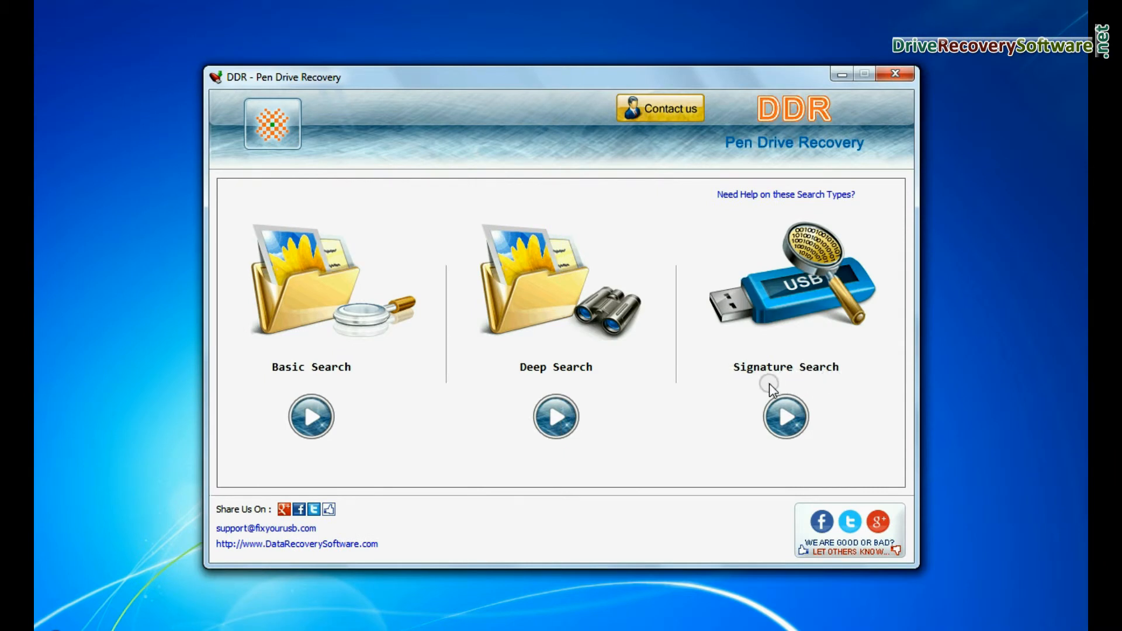
# - Start a Signature Search on Partition 1 (FAT16) and reach the file-type choices
pyautogui.click(785, 416)
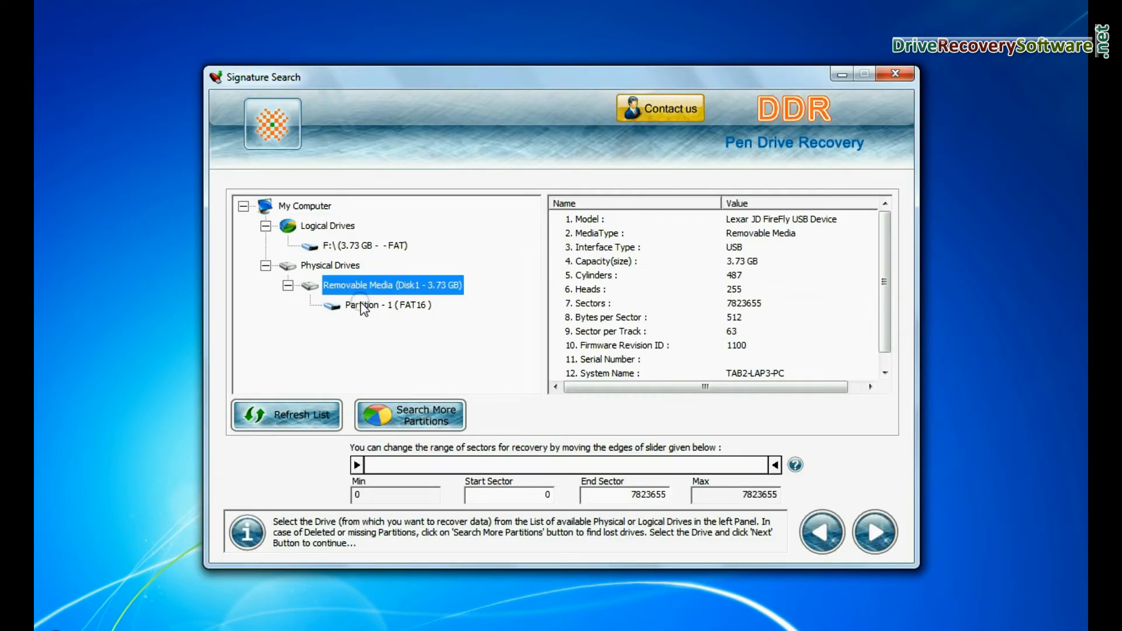
pyautogui.click(387, 304)
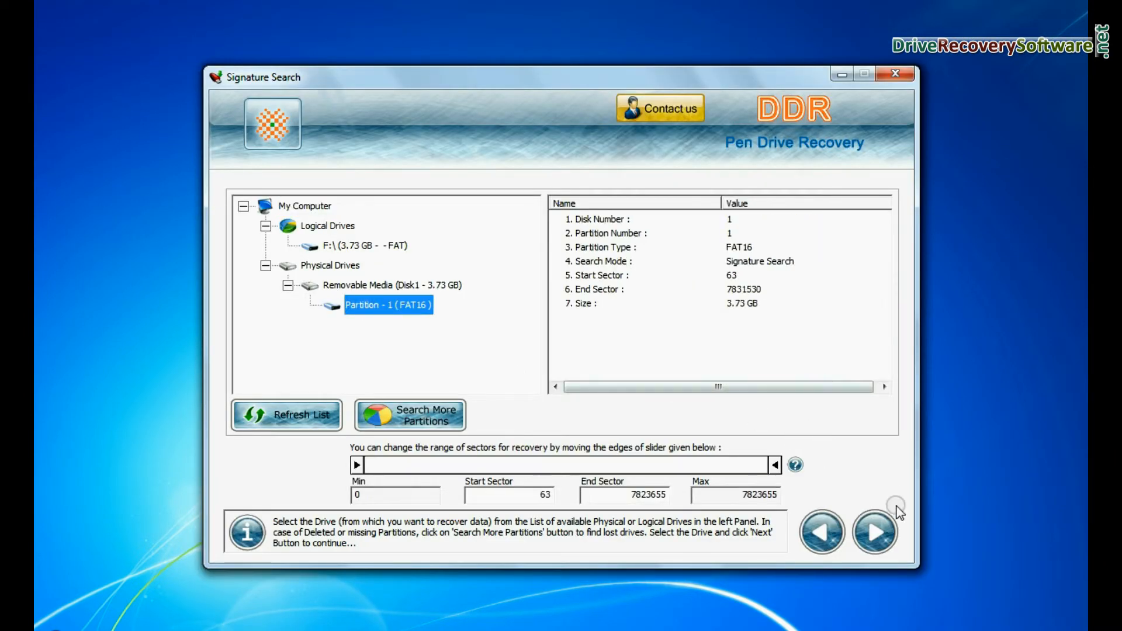
pyautogui.click(873, 531)
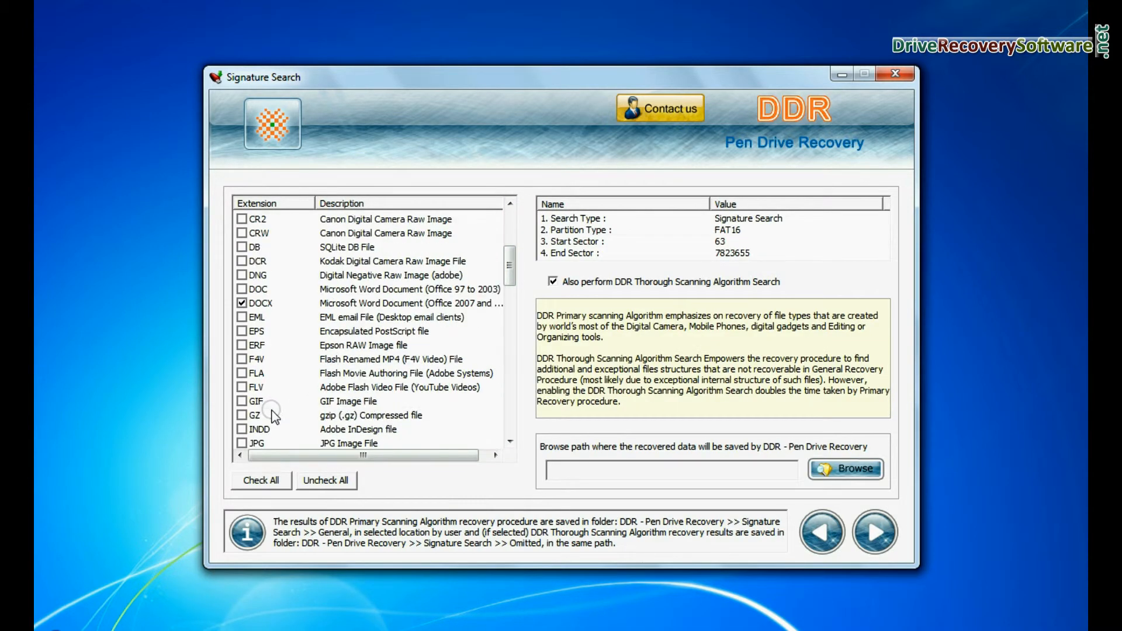
# - Choose DOCX, JPG and XLSX for recovery and set a destination folder on Local Disk (D:)
pyautogui.scroll(-3)
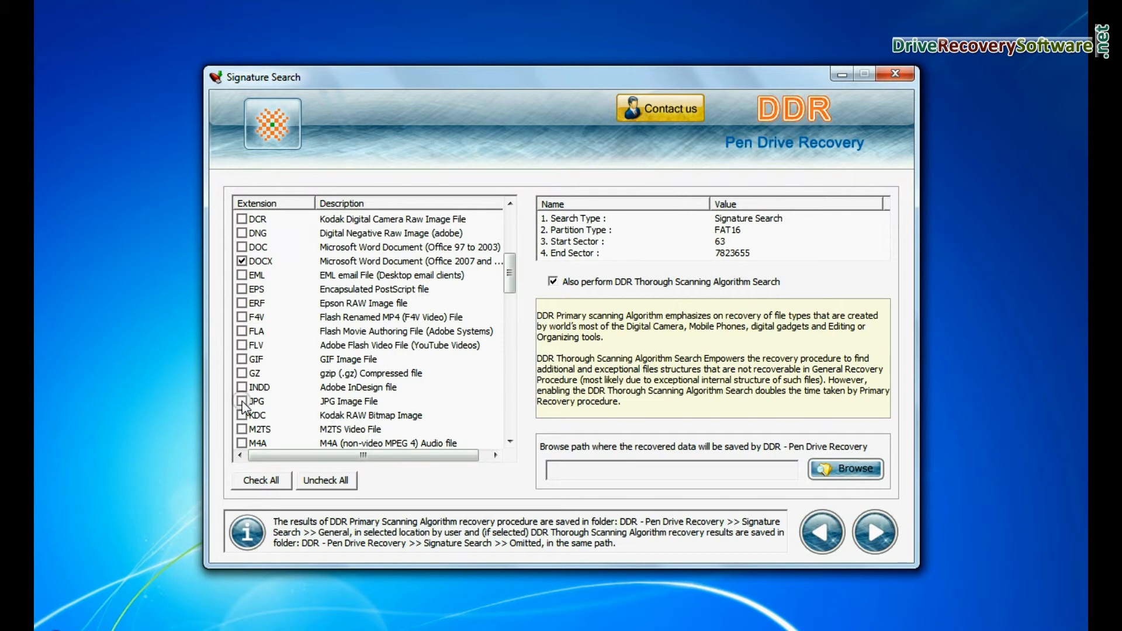
pyautogui.scroll(-3)
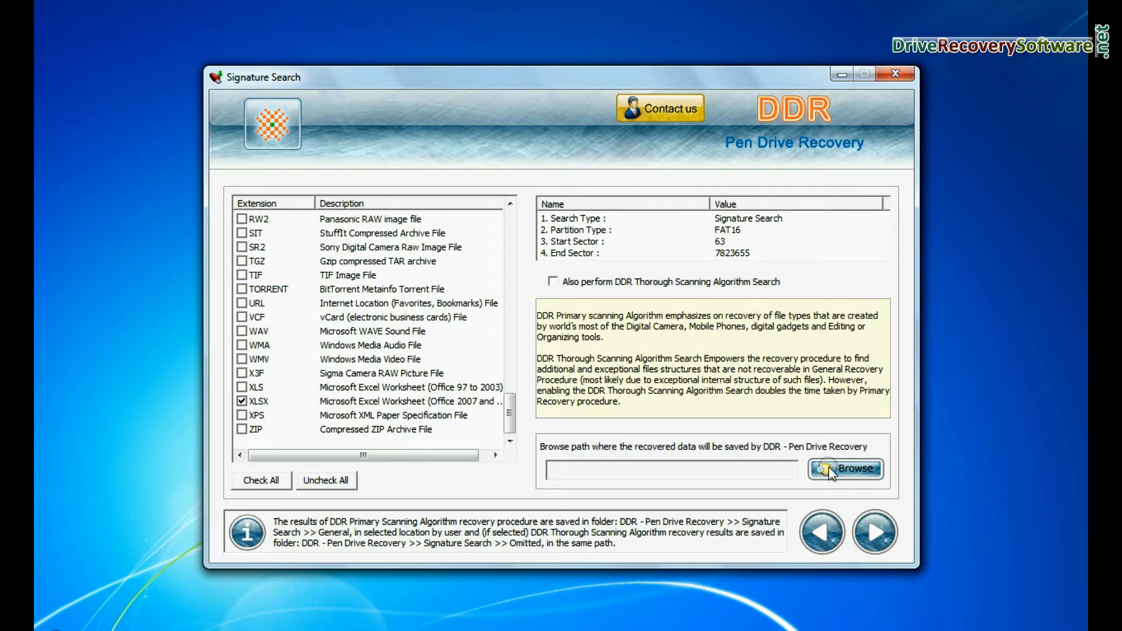
pyautogui.click(845, 469)
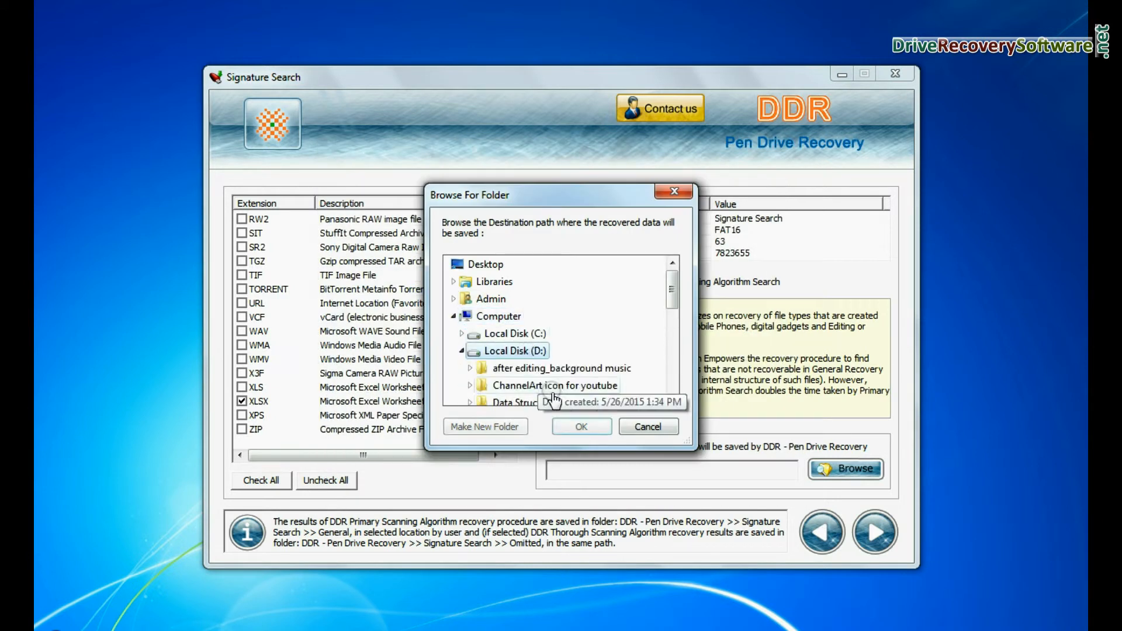
pyautogui.click(581, 427)
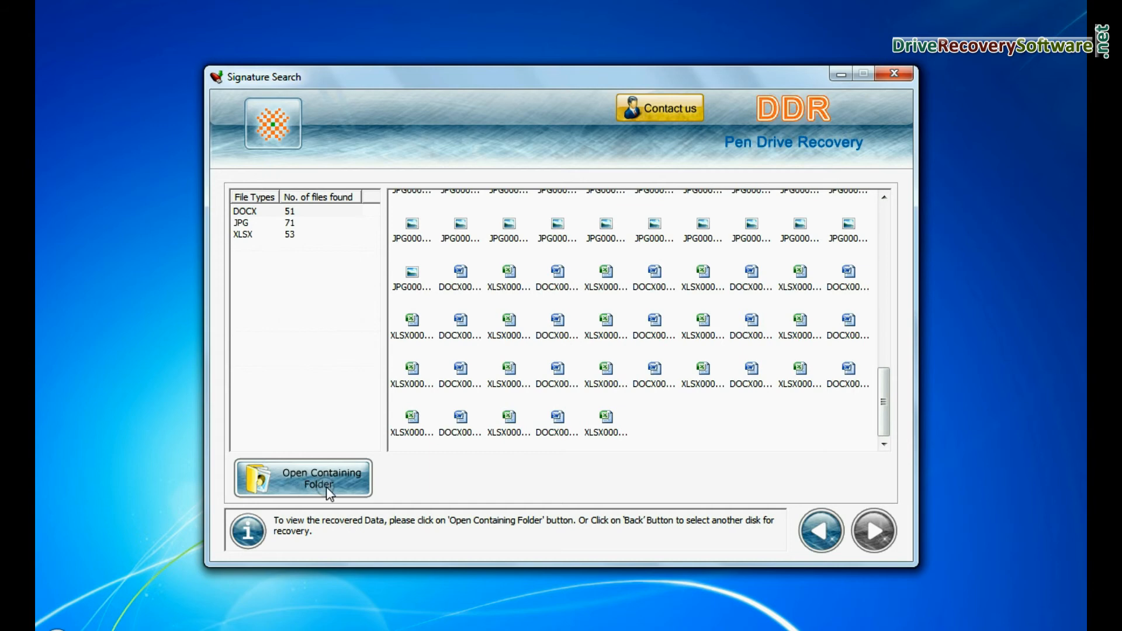
# - Show the recovered files in Explorer and browse into the General folder's DOCX results
pyautogui.click(302, 477)
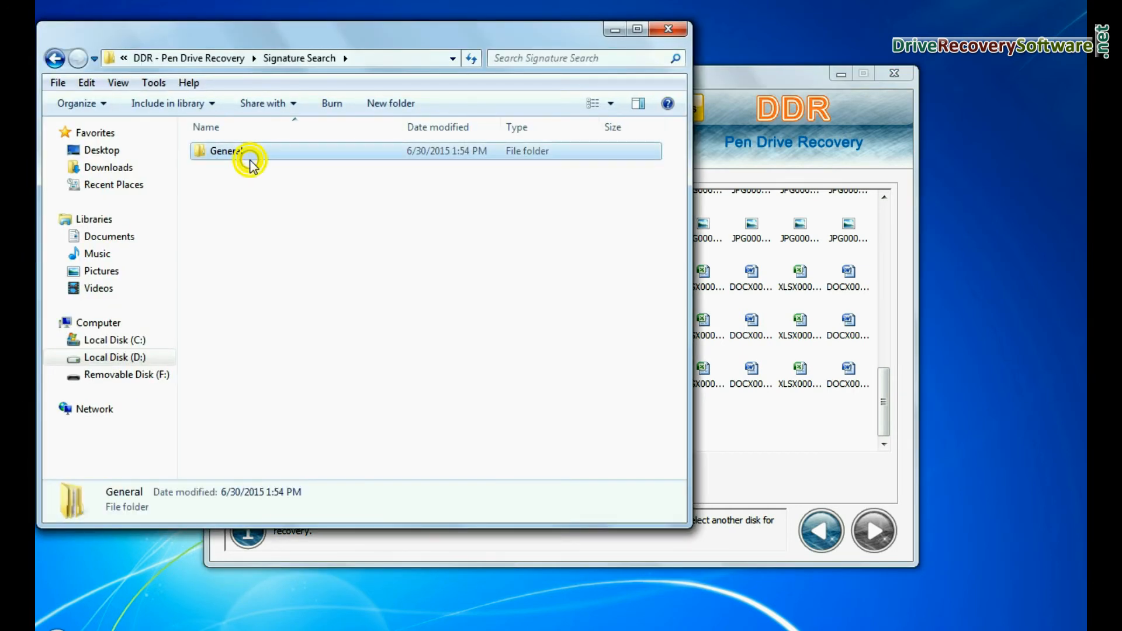
pyautogui.doubleClick(226, 151)
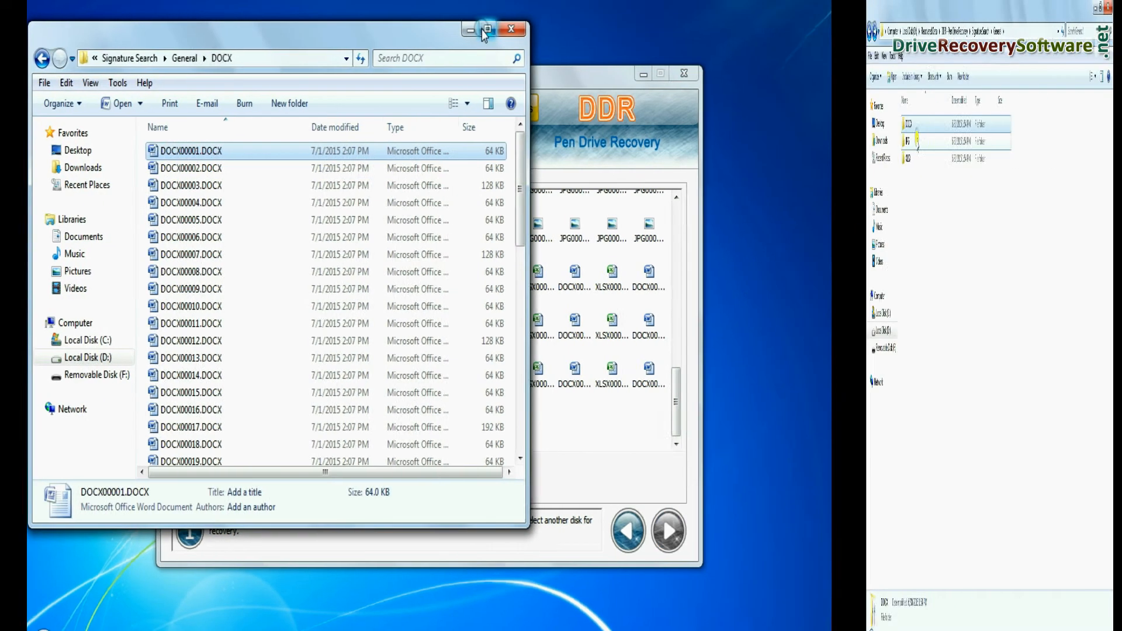